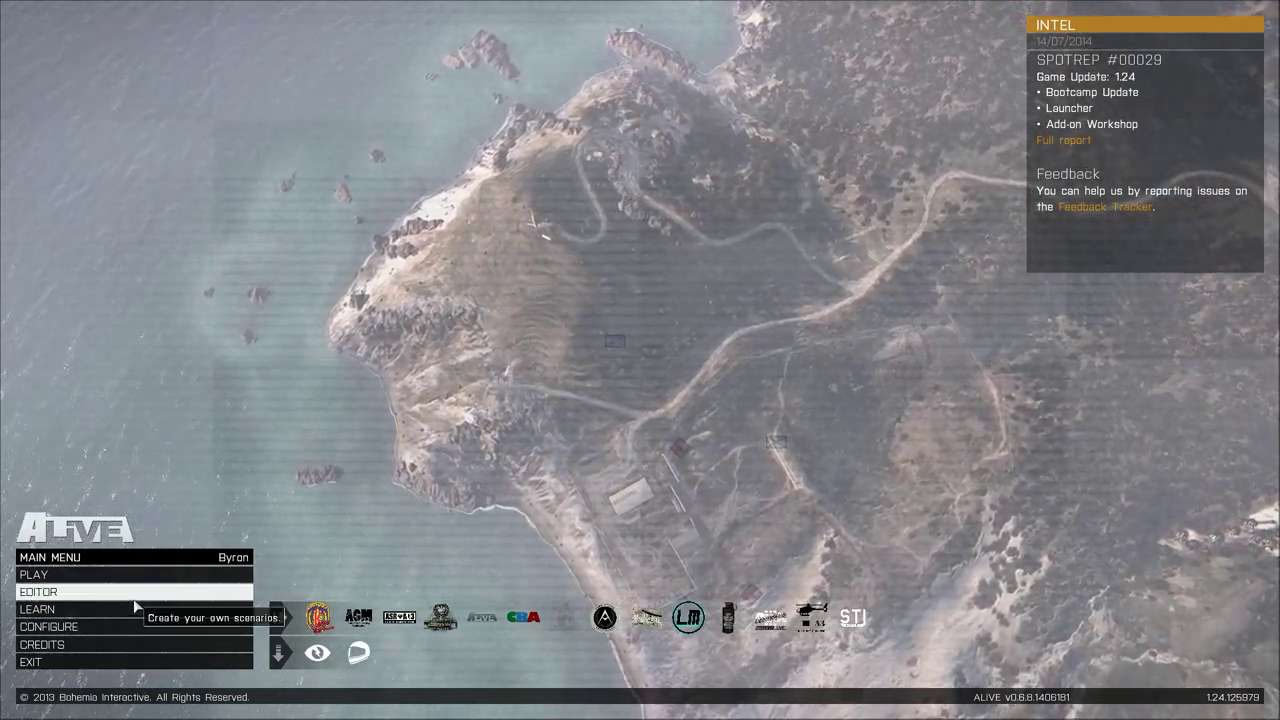
Launch the Editor on the Chernarus map.
click(39, 591)
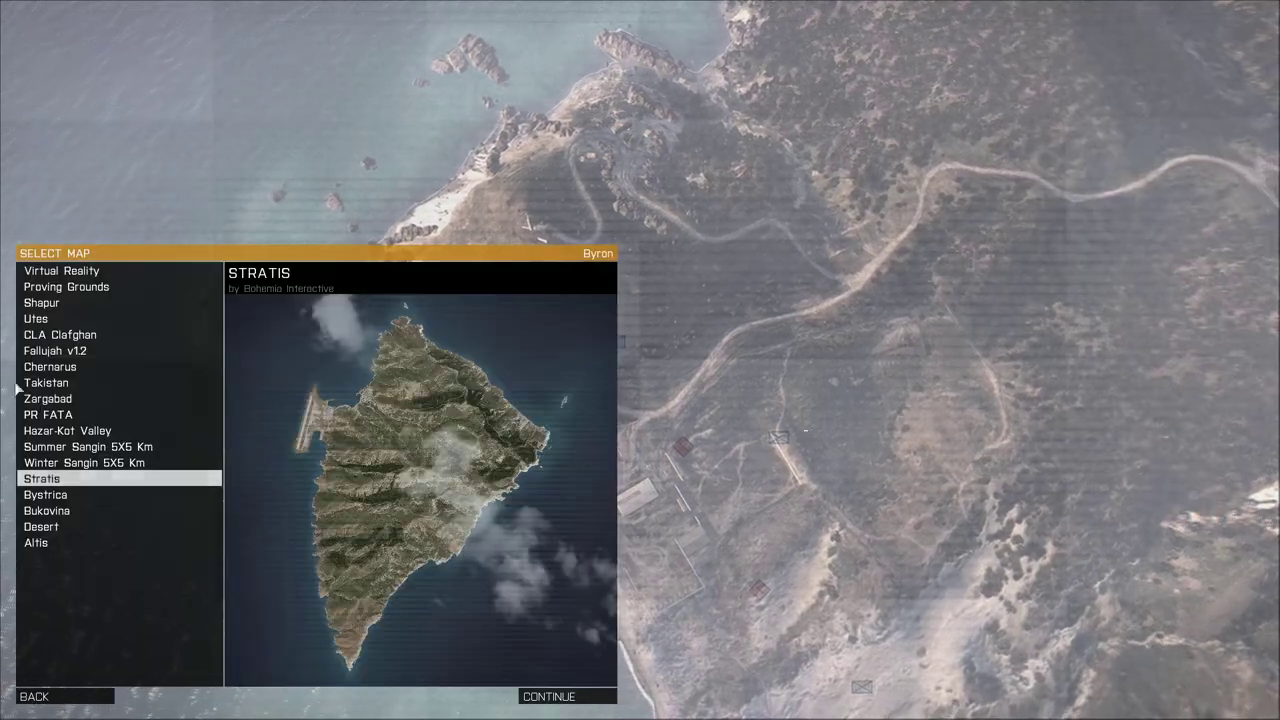
click(50, 366)
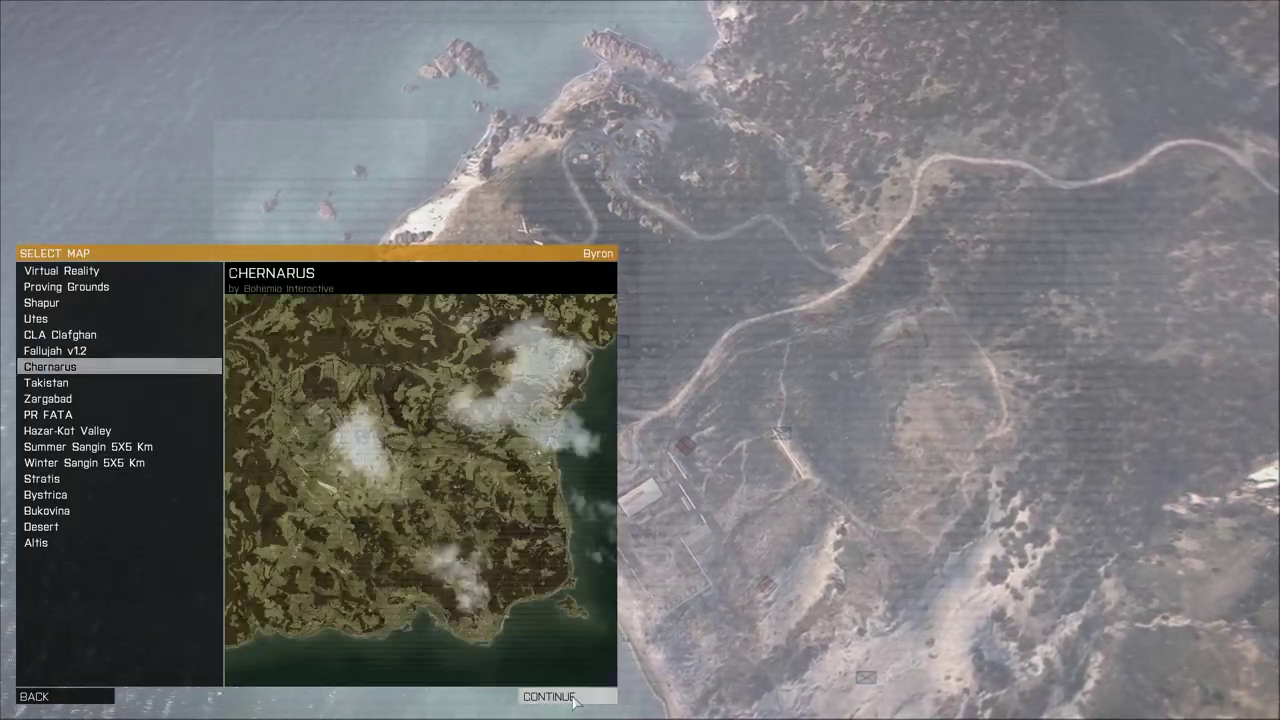
click(549, 696)
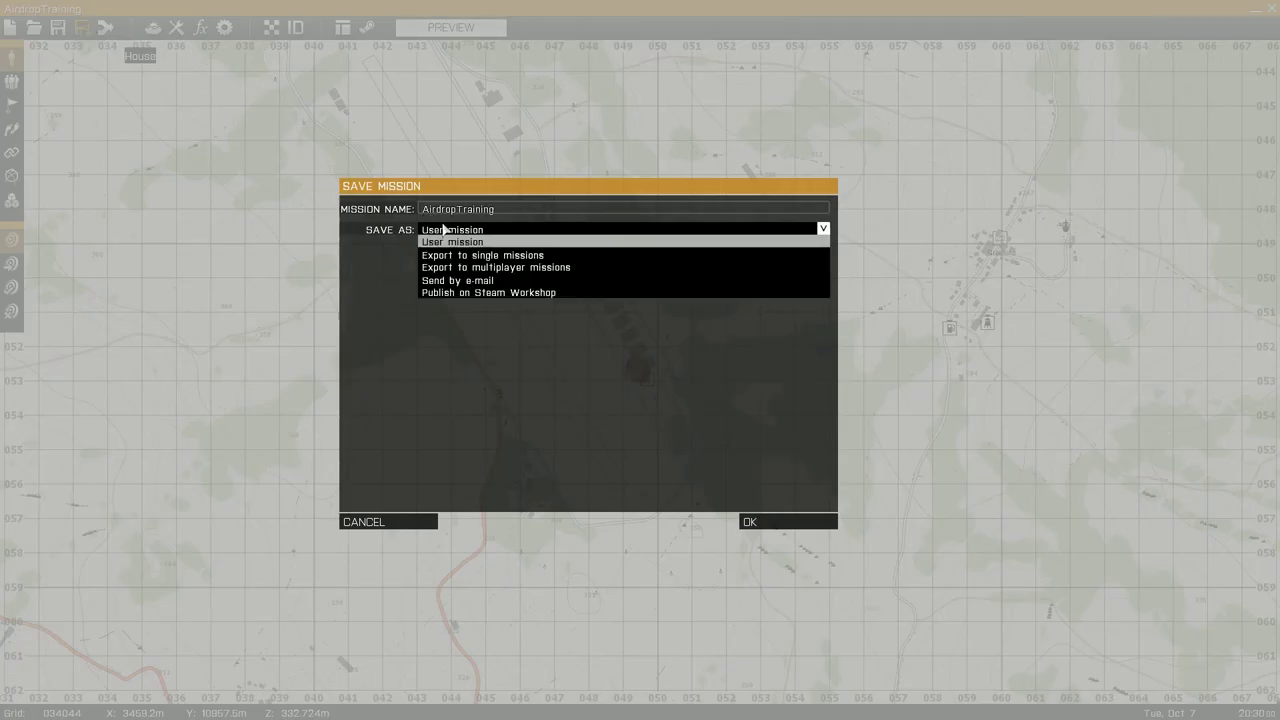
Save the mission as 'Publish on Steam Workshop' and confirm.
click(488, 292)
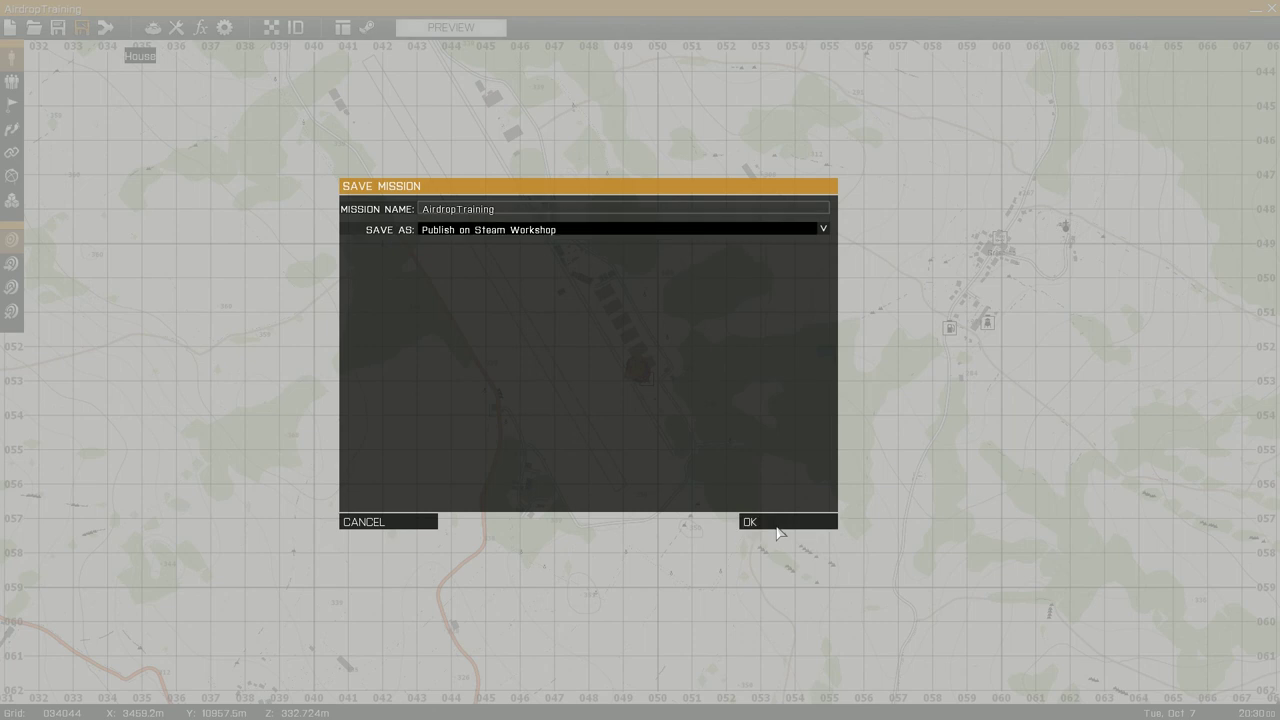
click(787, 521)
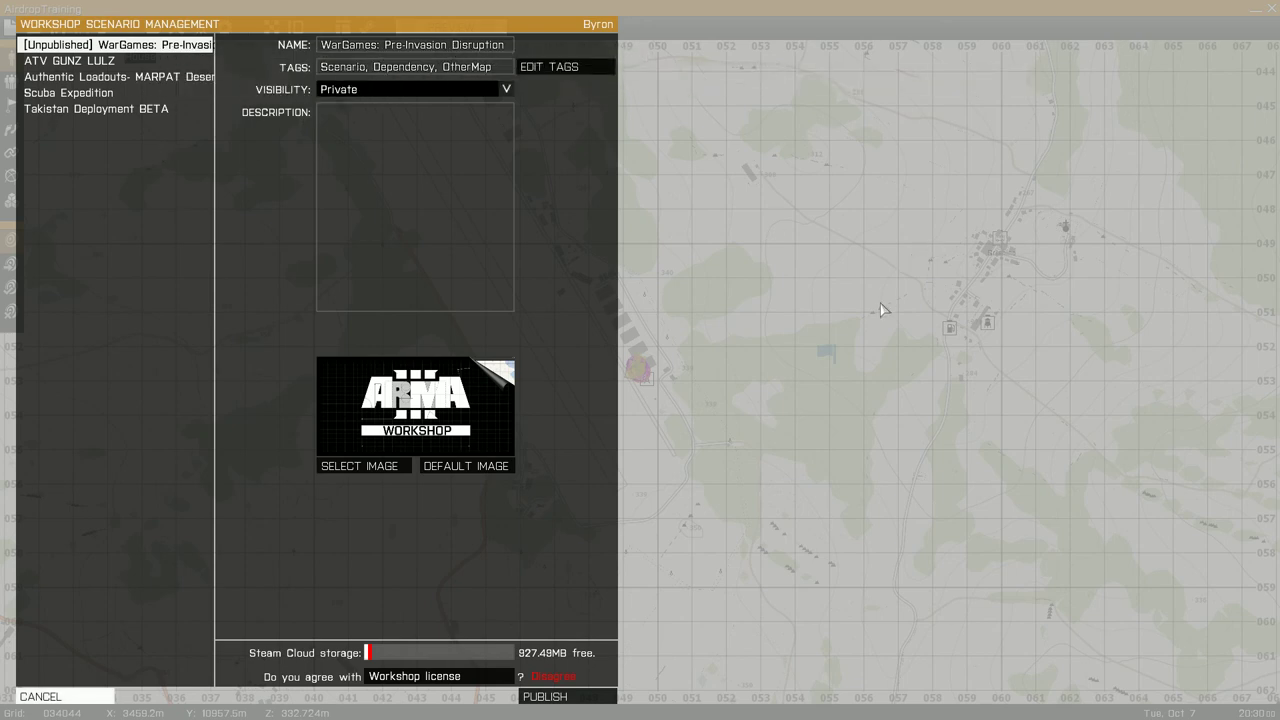
Select the Authentic Loadouts scenario and open its Edit Tags list.
click(118, 77)
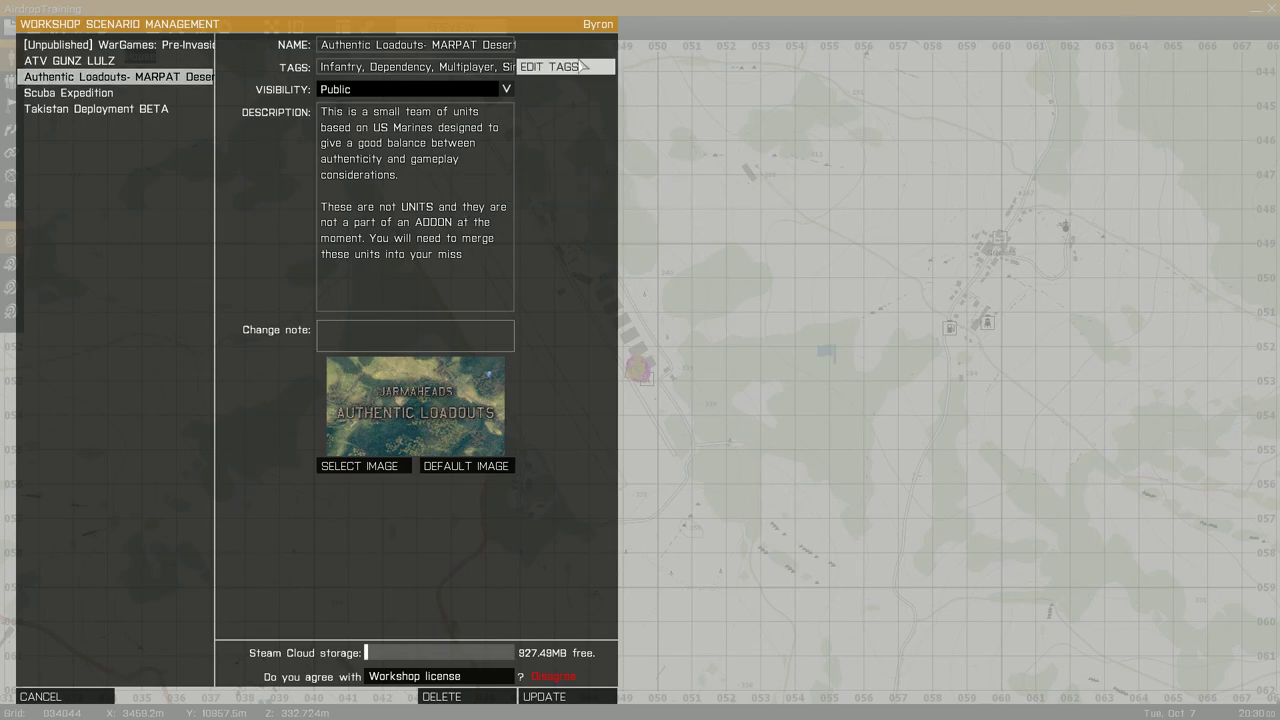
click(547, 66)
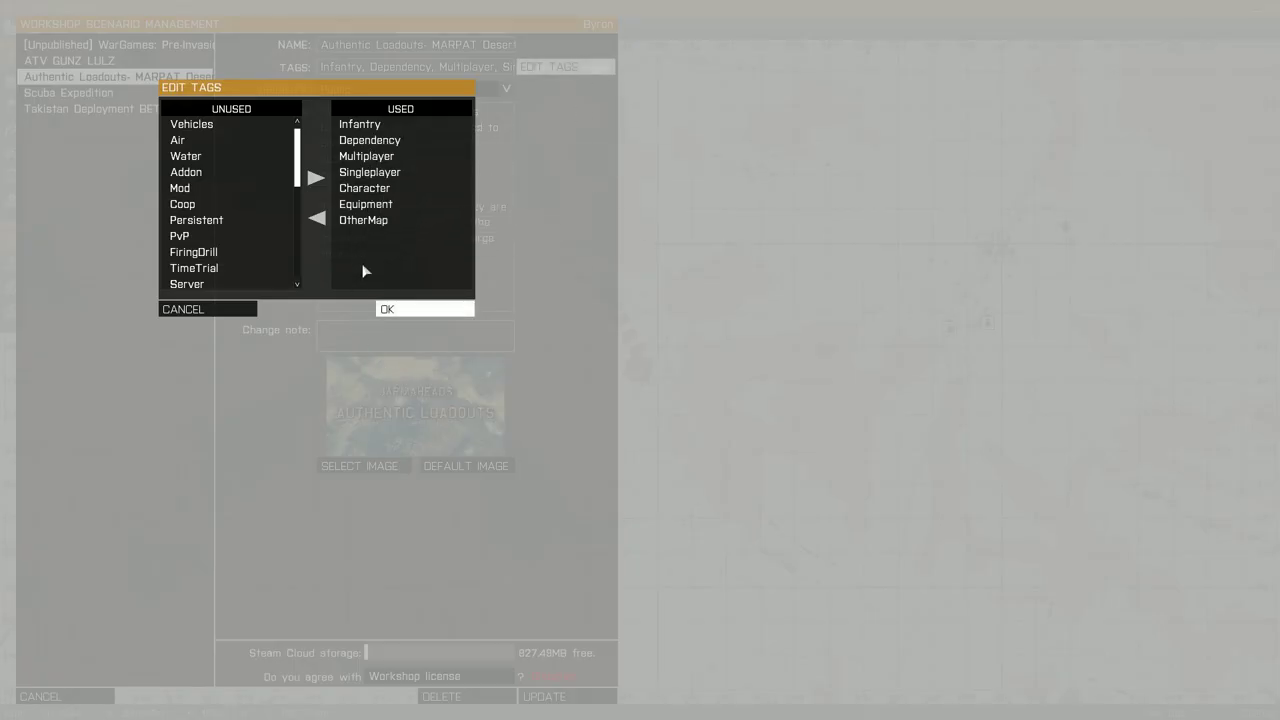
mouse_move(367, 156)
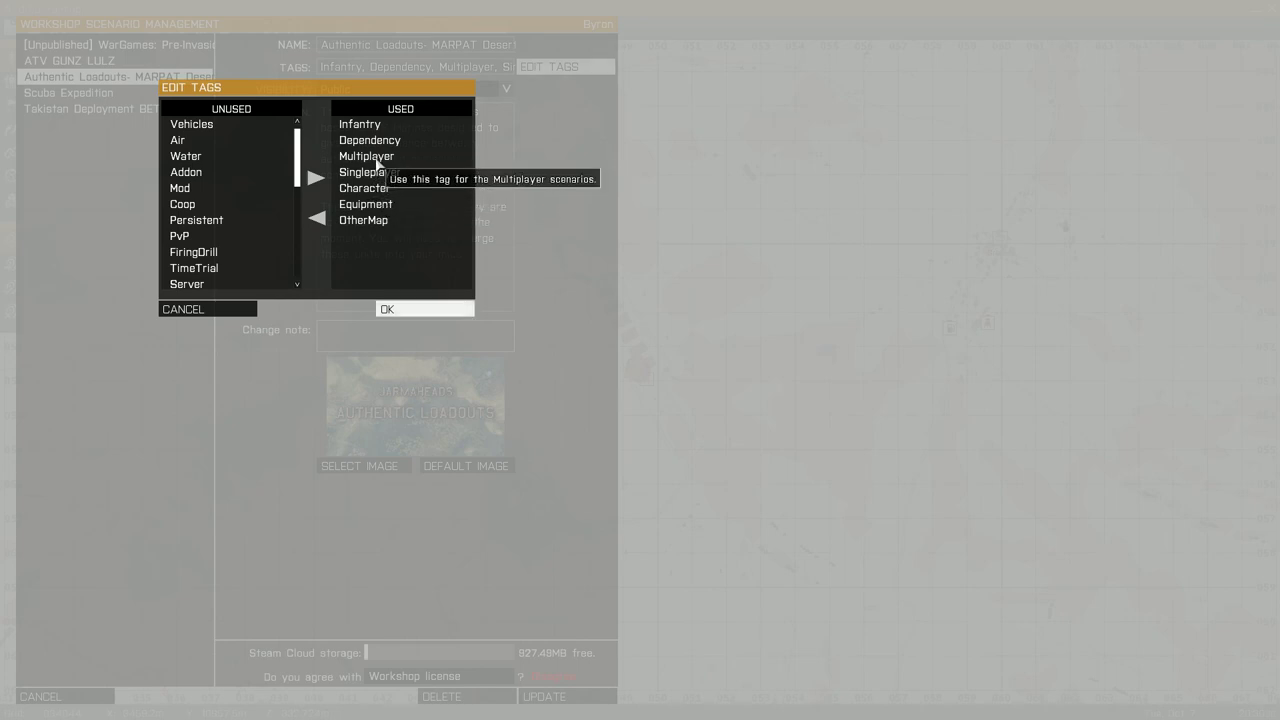
mouse_move(364, 188)
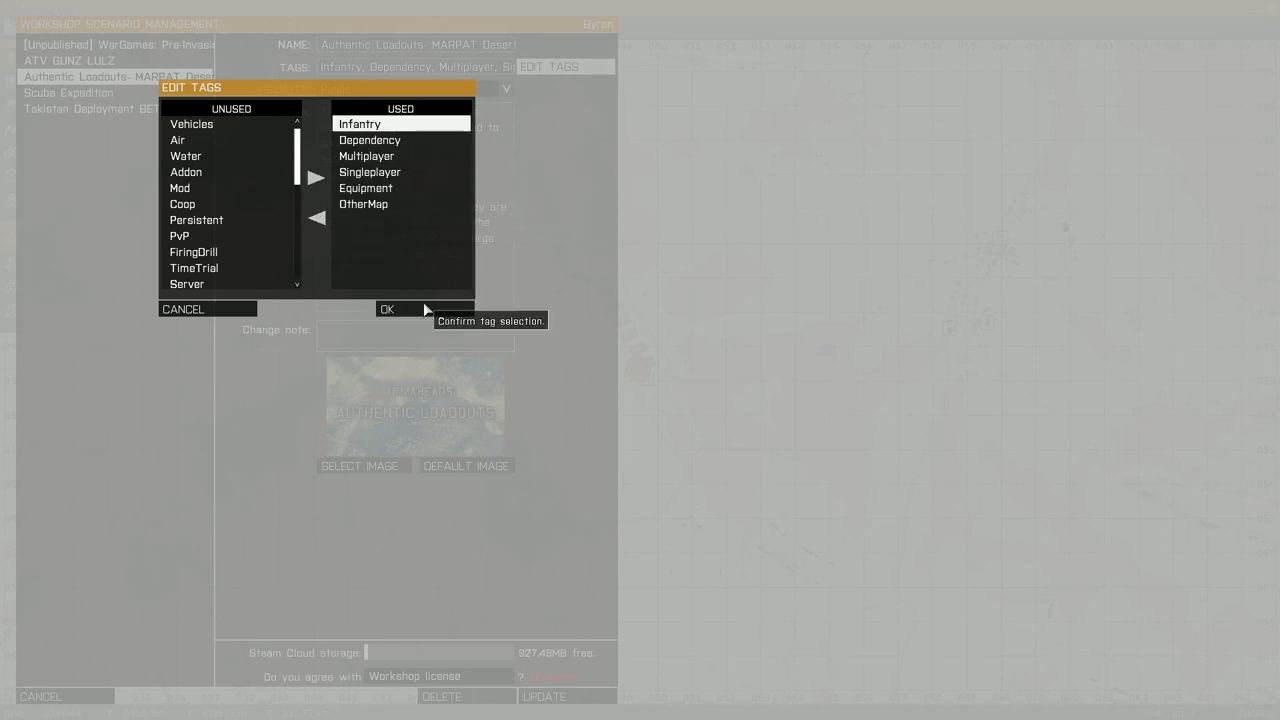
Confirm the Authentic Loadouts tag list with Character moved to Unused.
click(388, 309)
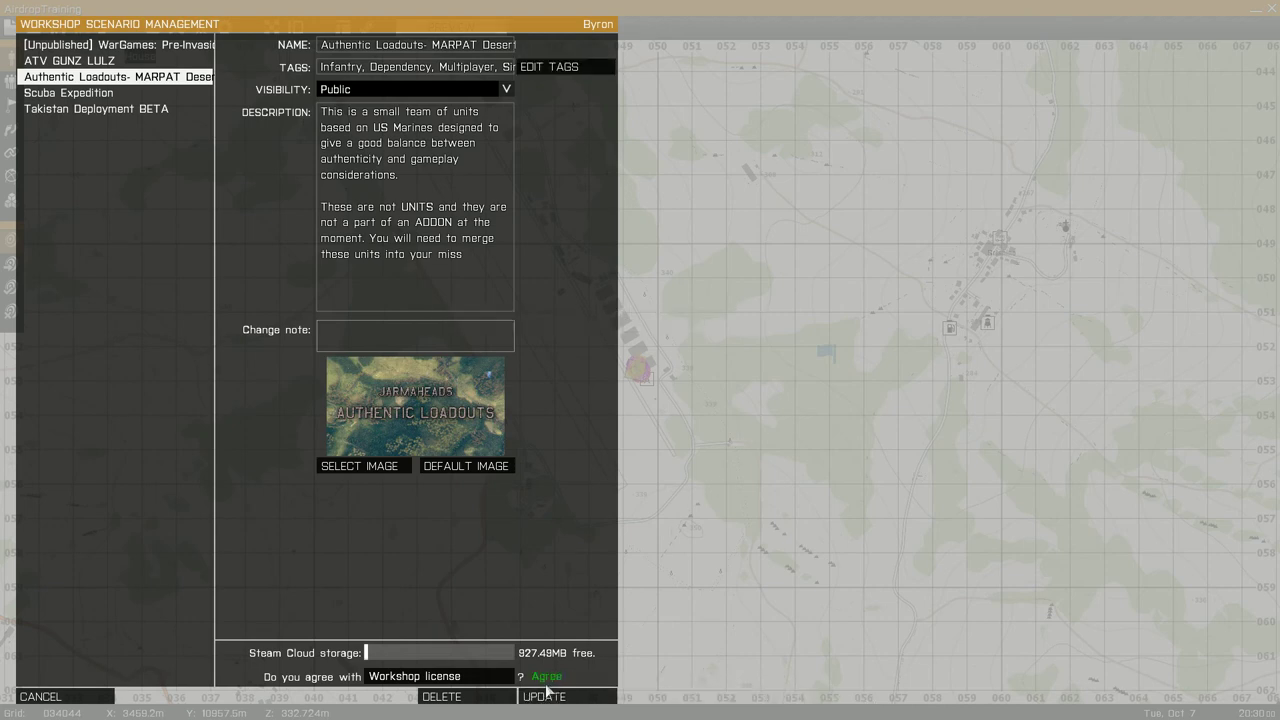
mouse_move(543, 696)
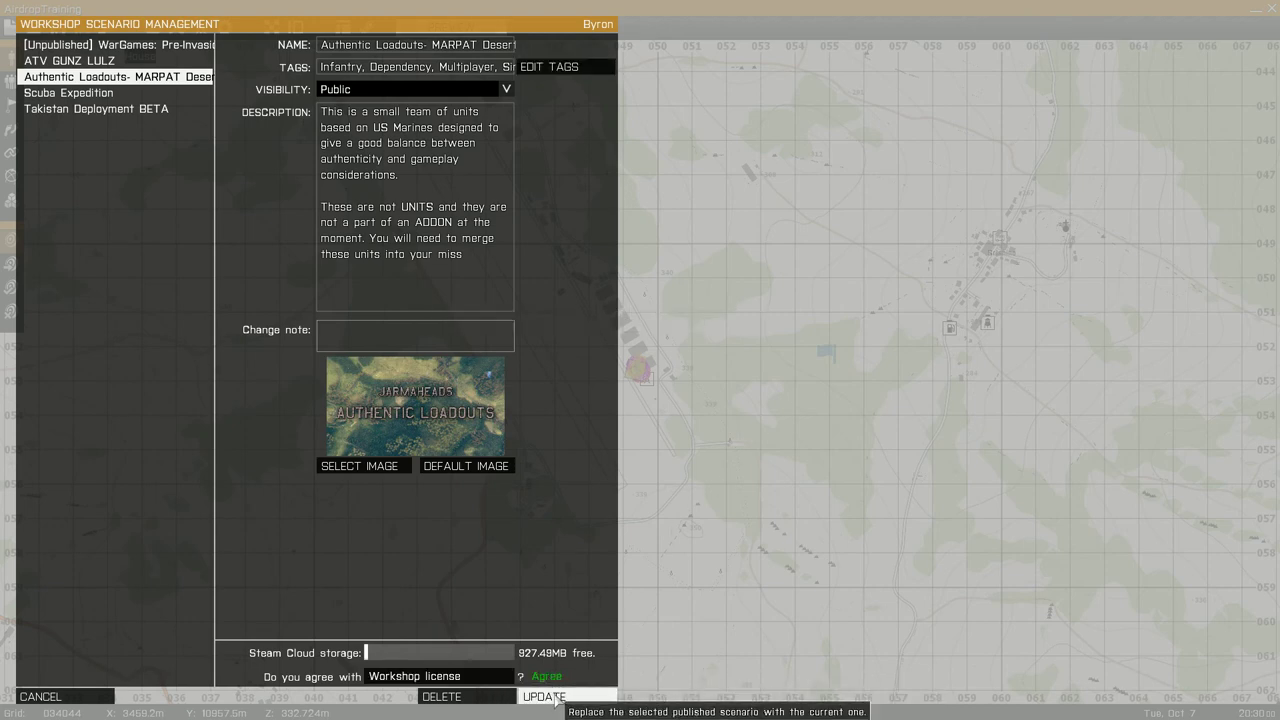
mouse_move(599, 573)
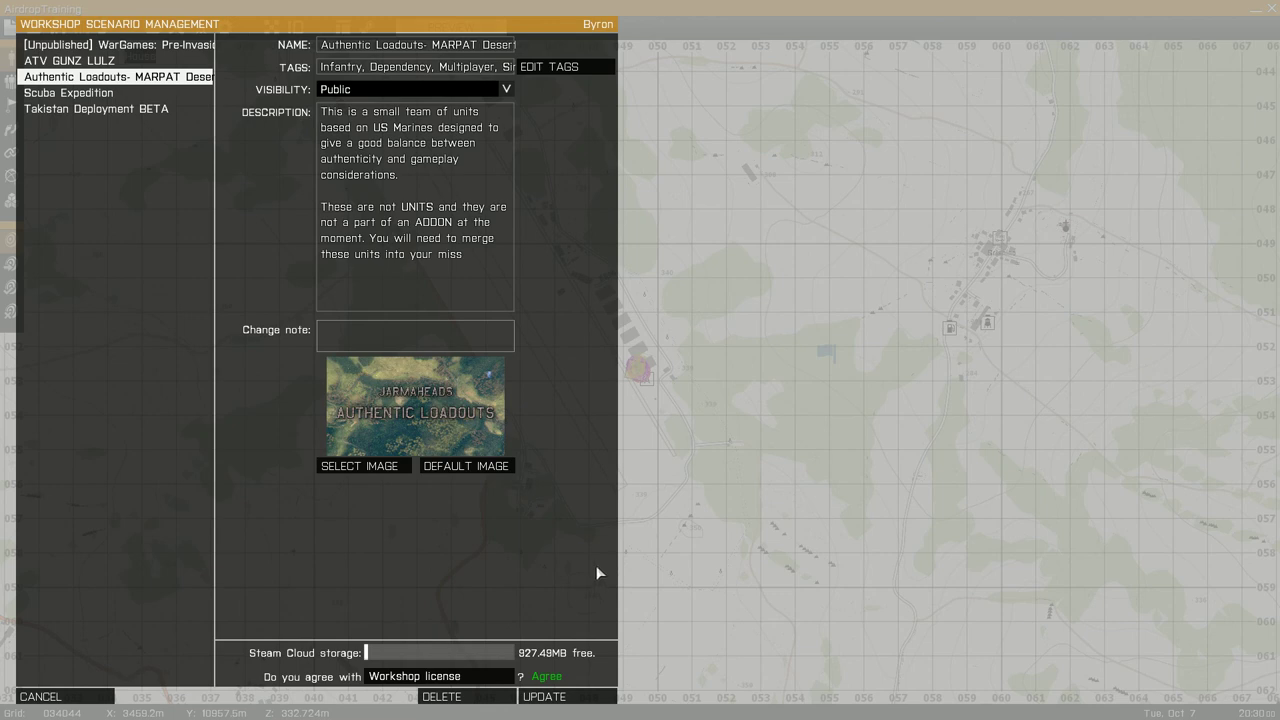
mouse_move(358, 455)
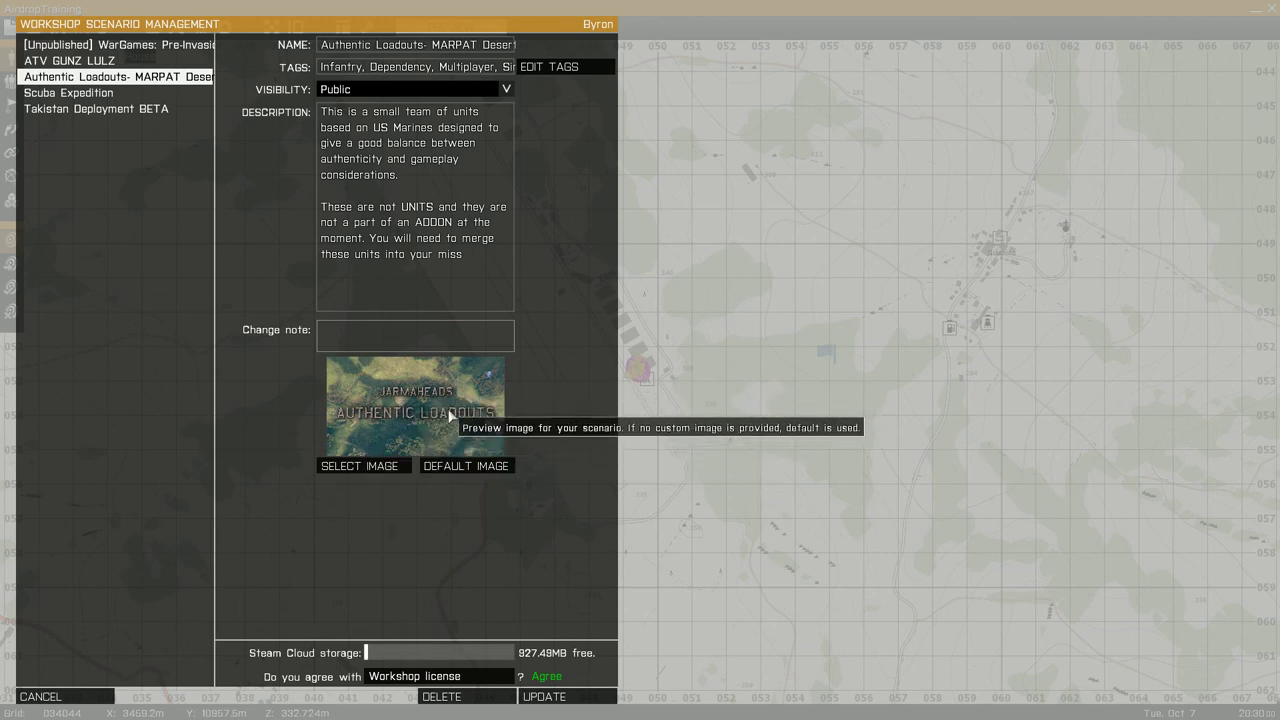
mouse_move(370, 573)
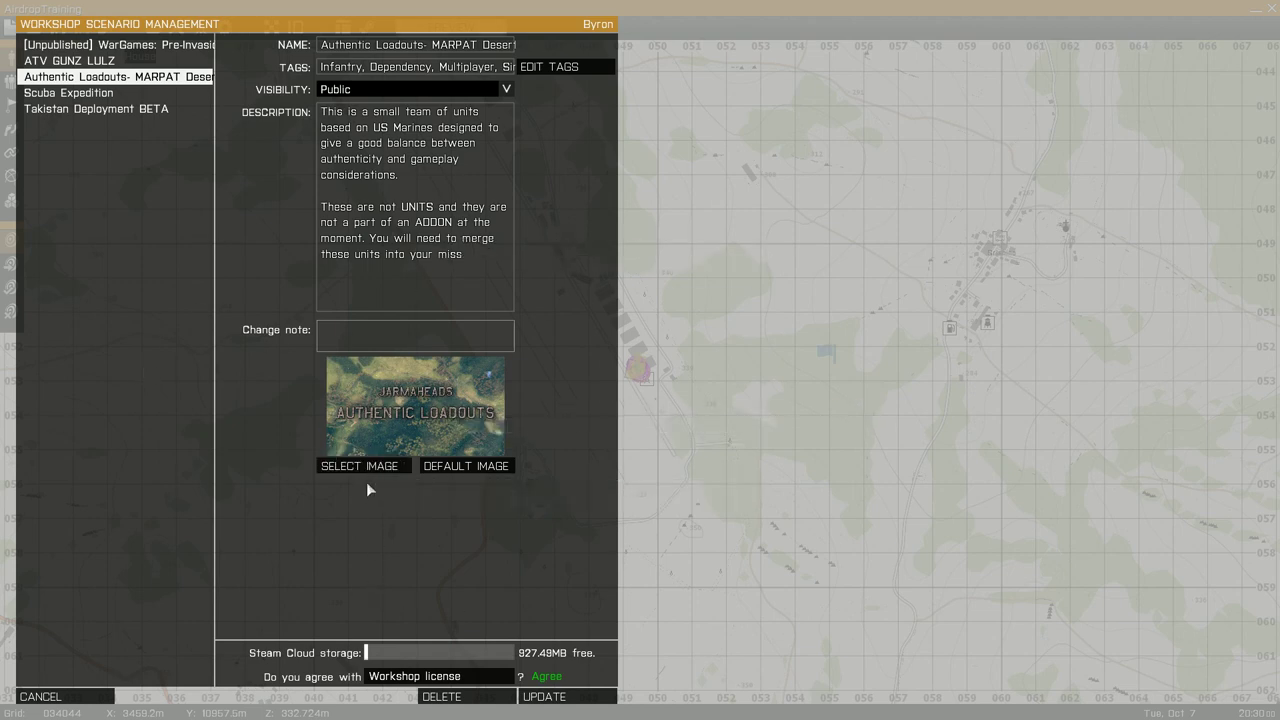
mouse_move(671, 433)
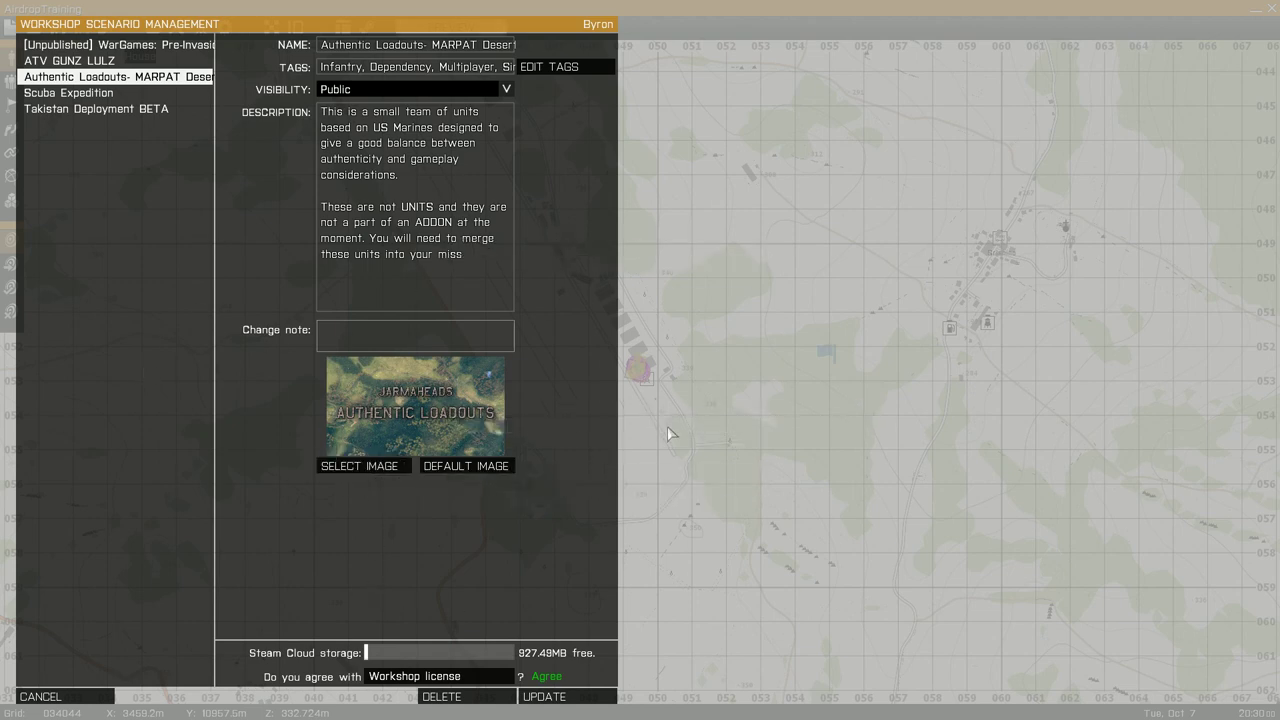
mouse_move(642, 438)
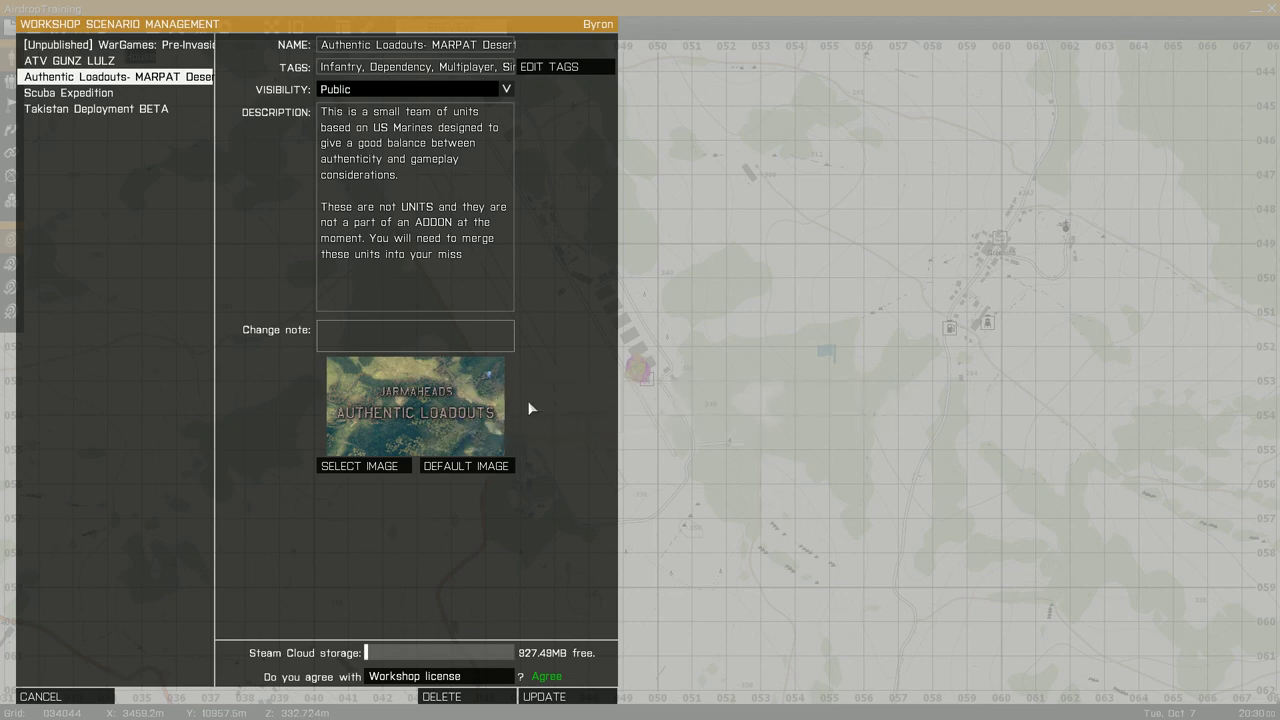
mouse_move(530, 417)
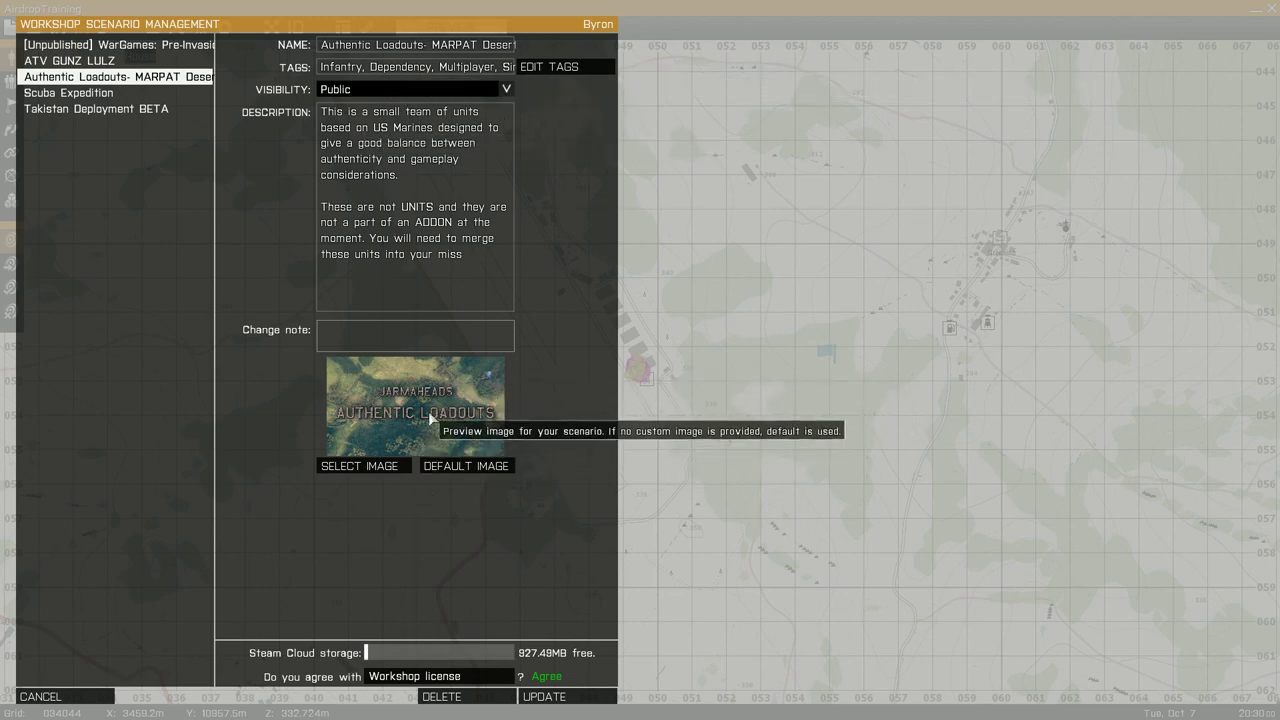
mouse_move(608, 624)
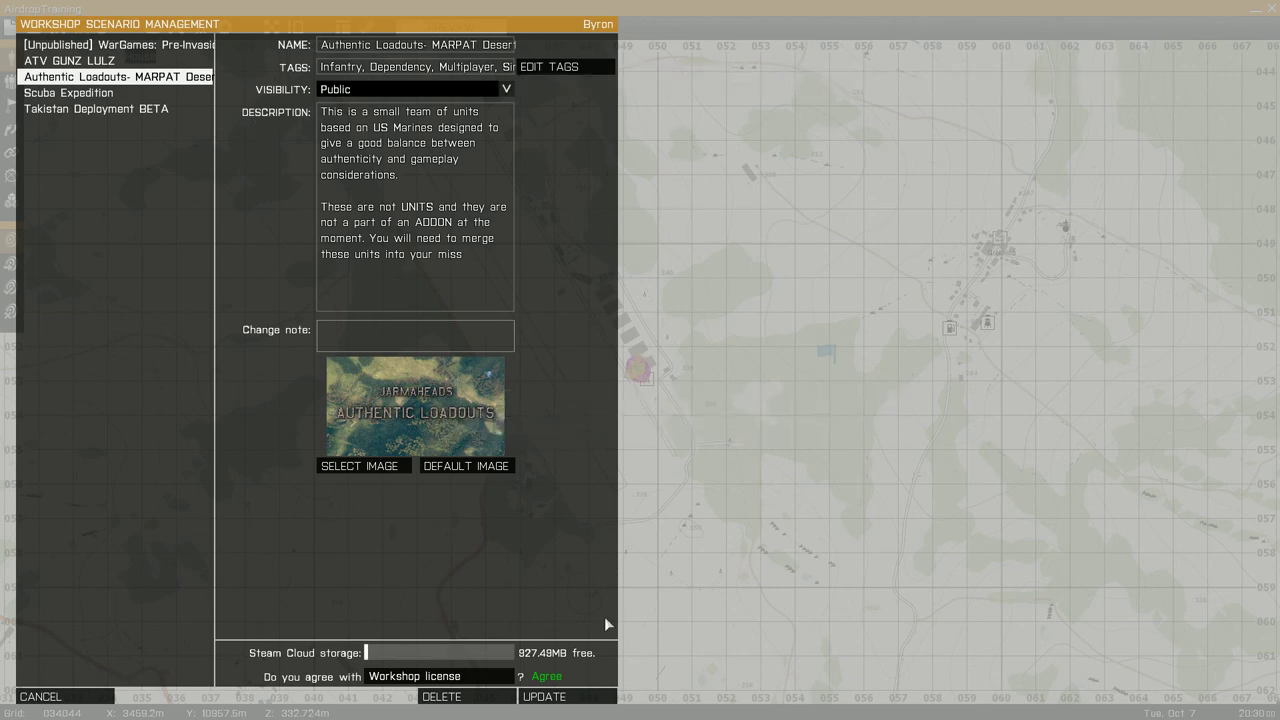
mouse_move(560, 576)
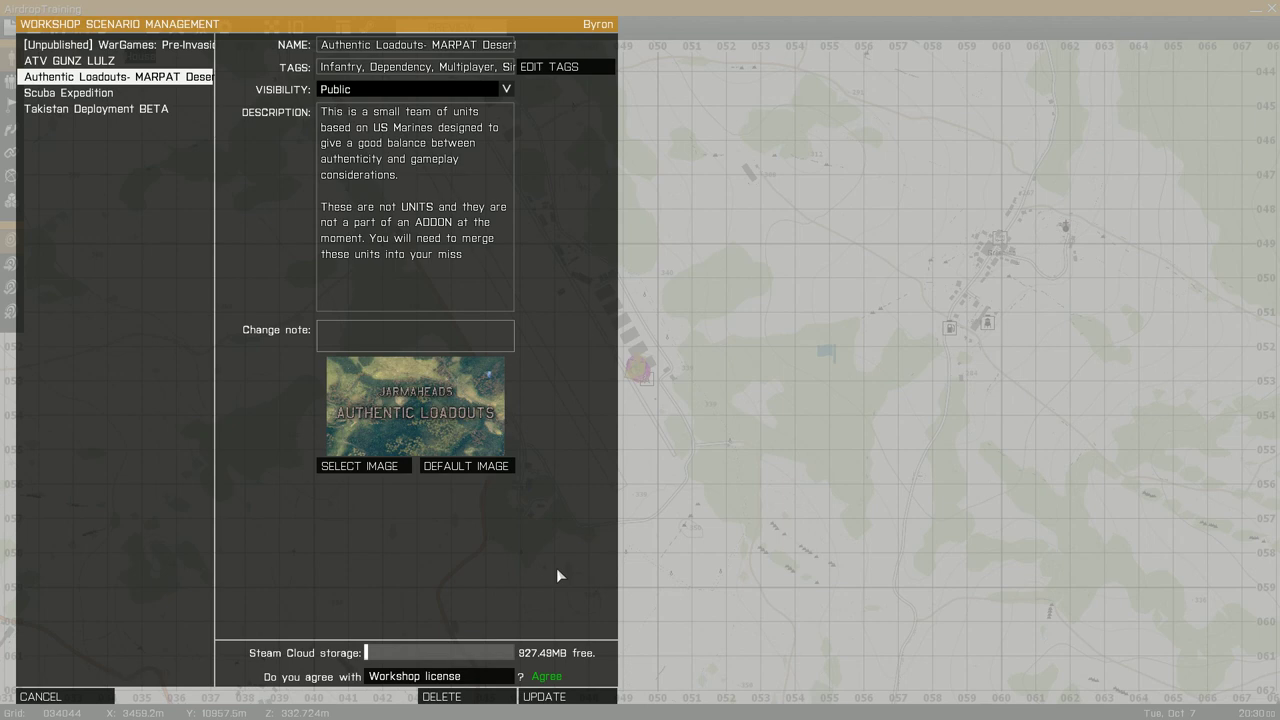
mouse_move(405, 65)
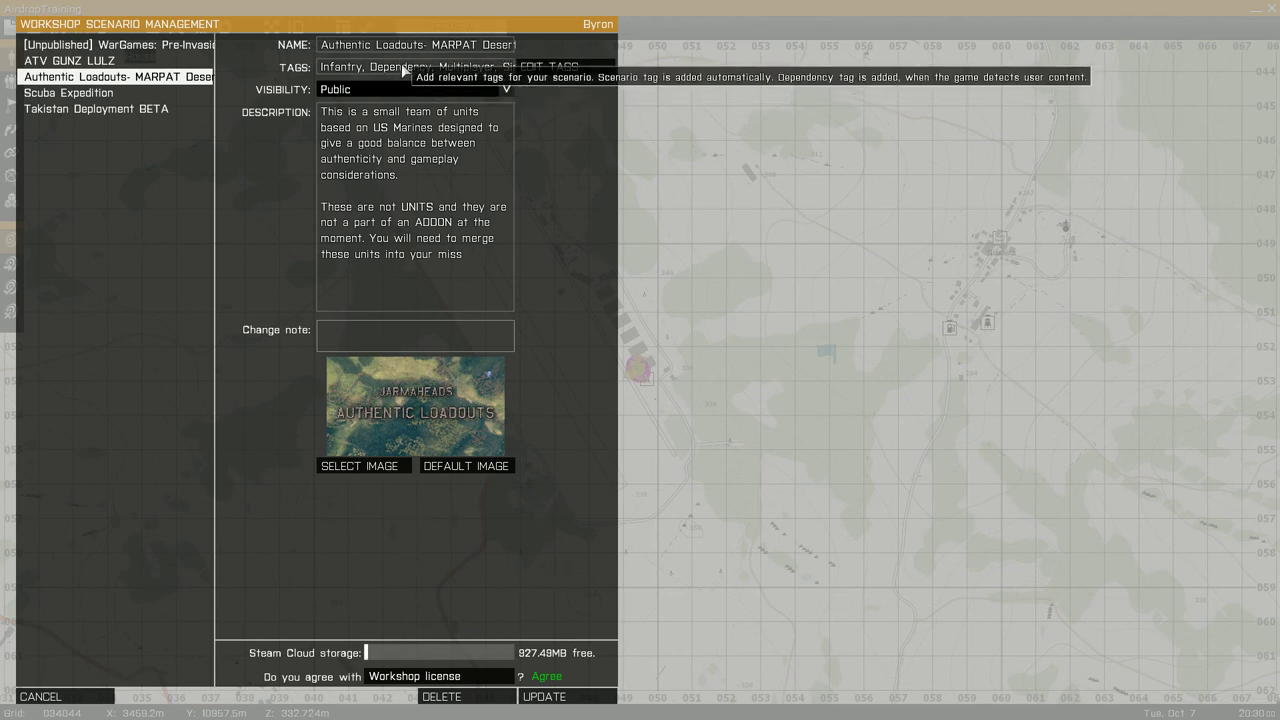
mouse_move(547, 240)
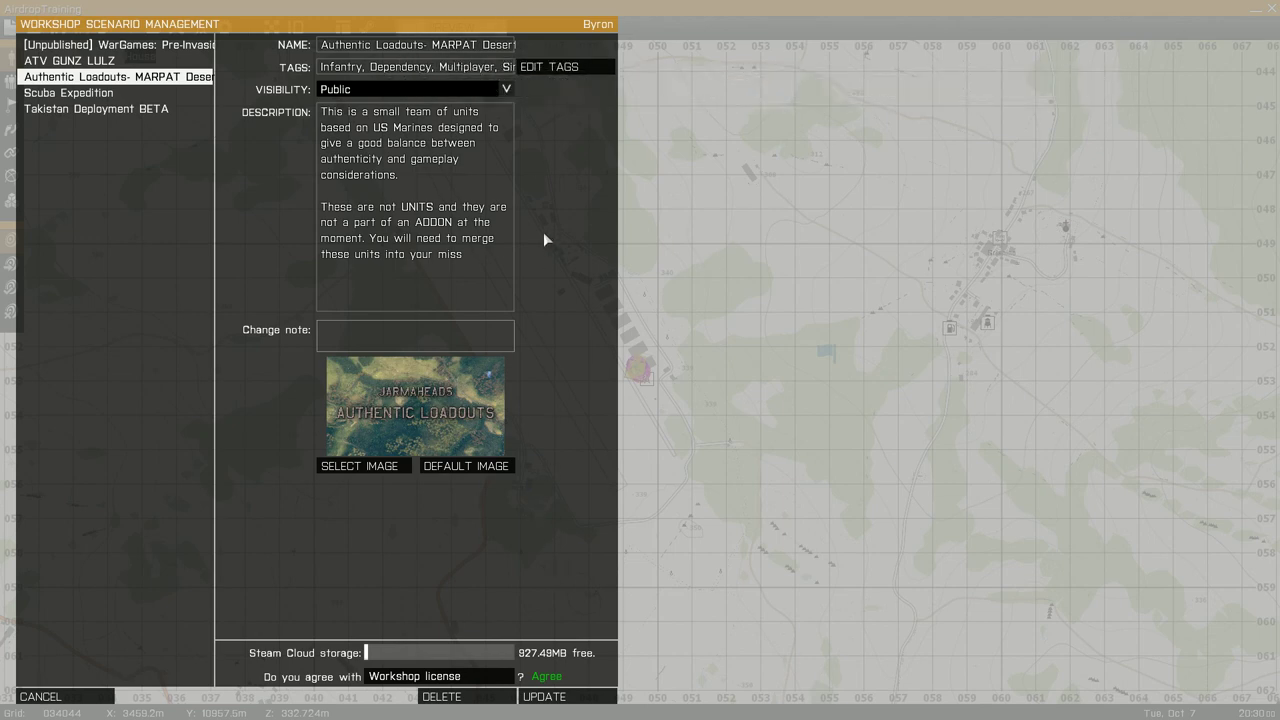
mouse_move(492, 207)
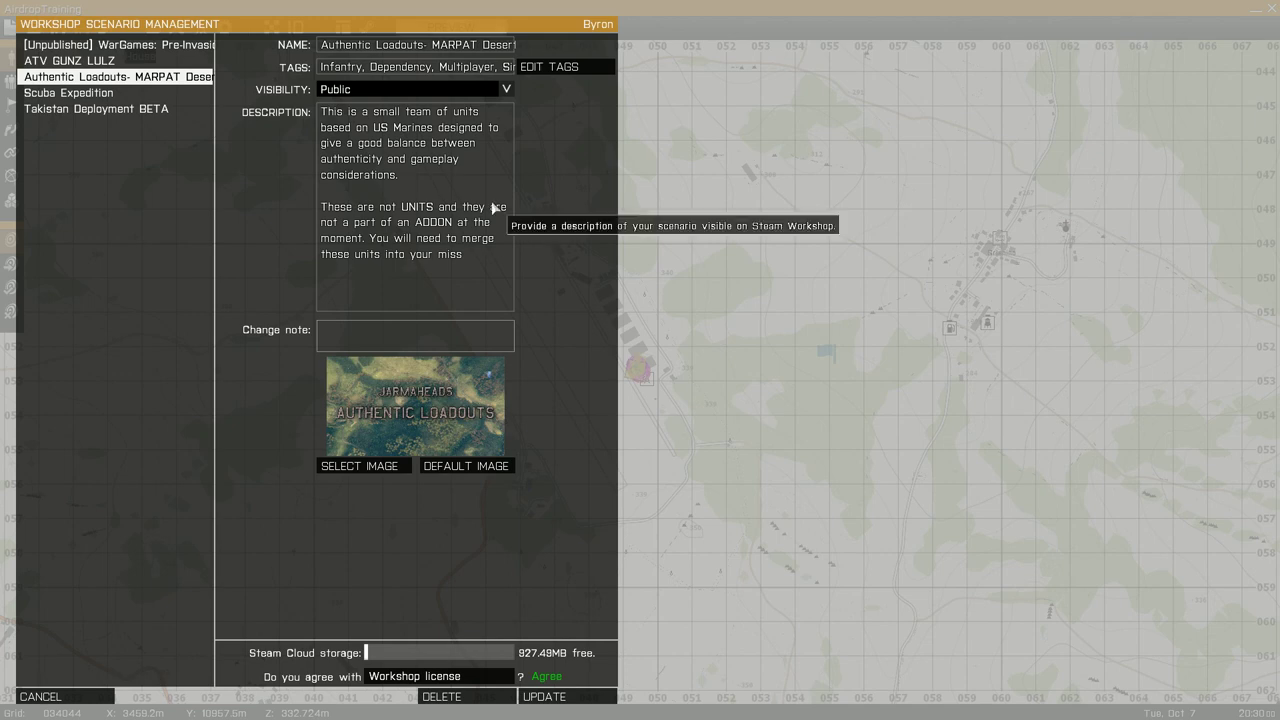
mouse_move(583, 78)
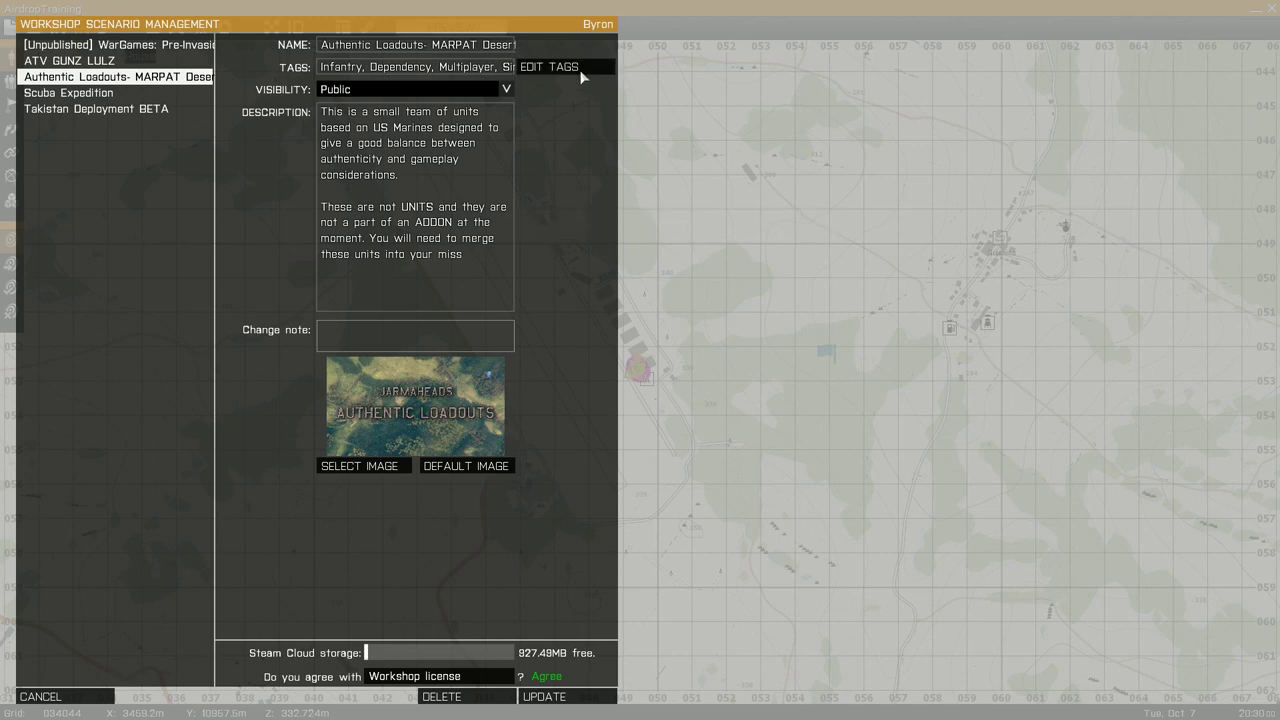
Recheck that the Character tag is gone, then publish the Authentic Loadouts update.
click(549, 67)
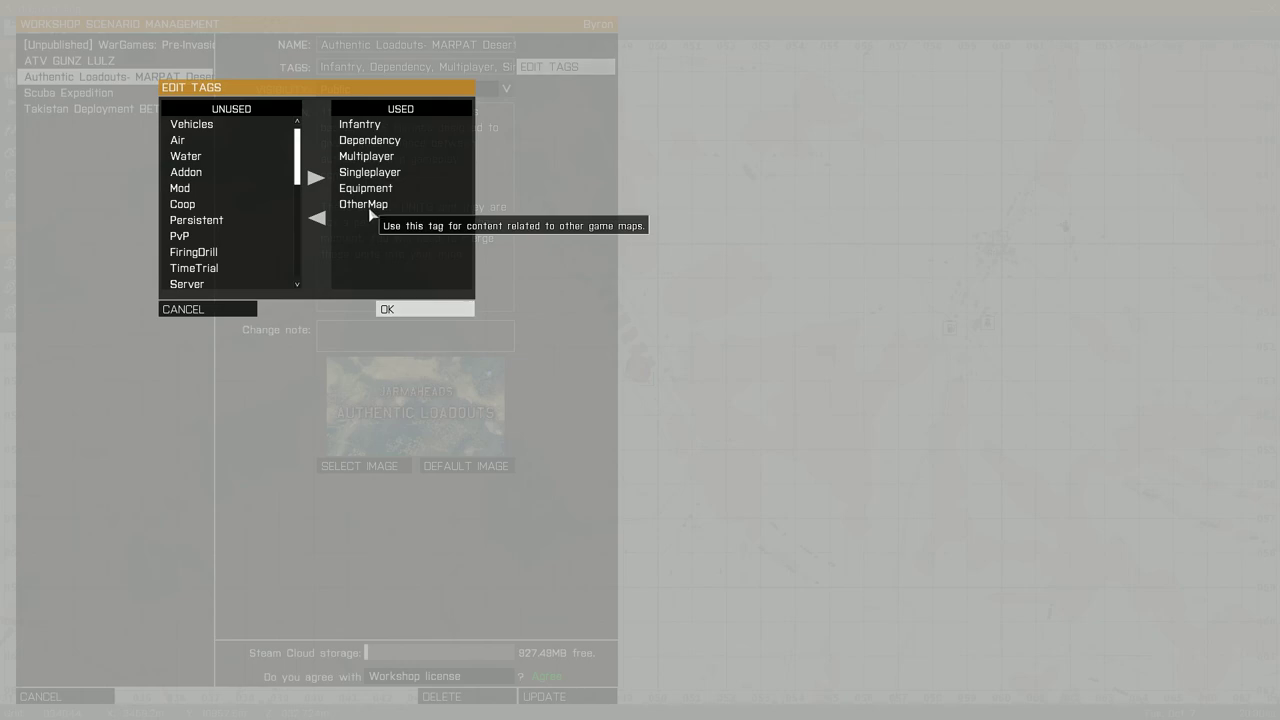
click(424, 308)
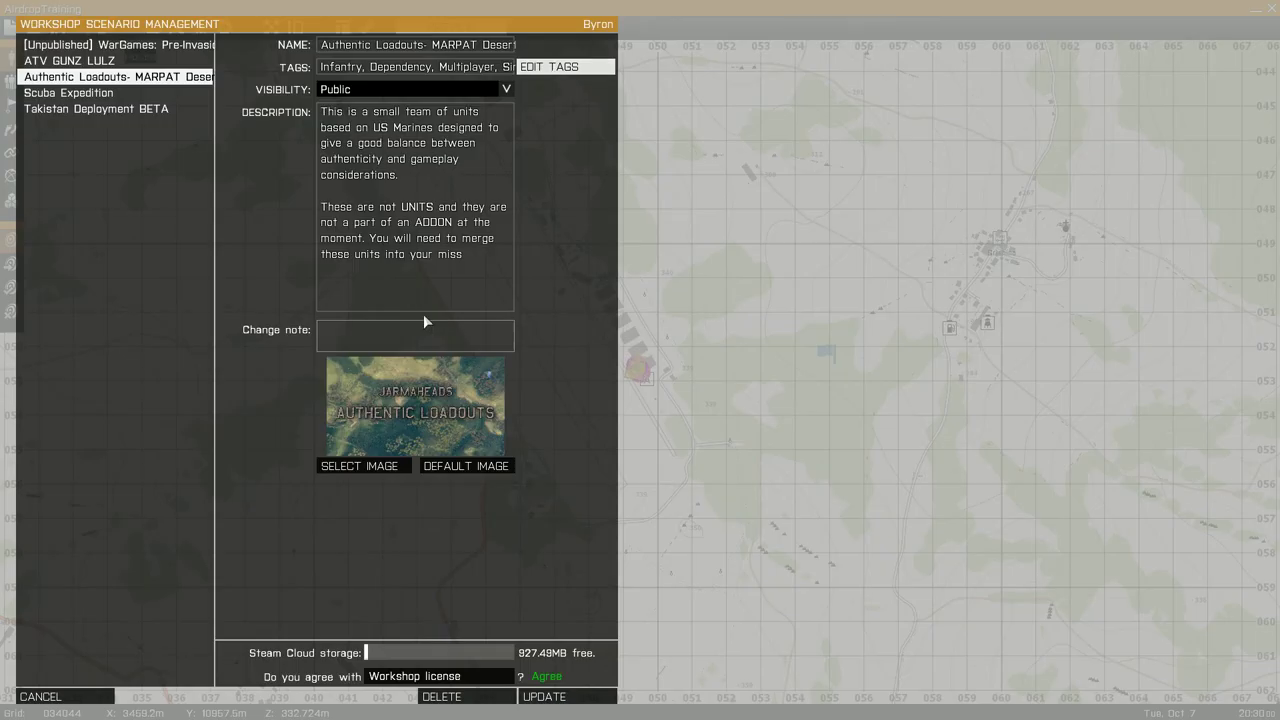
mouse_move(583, 303)
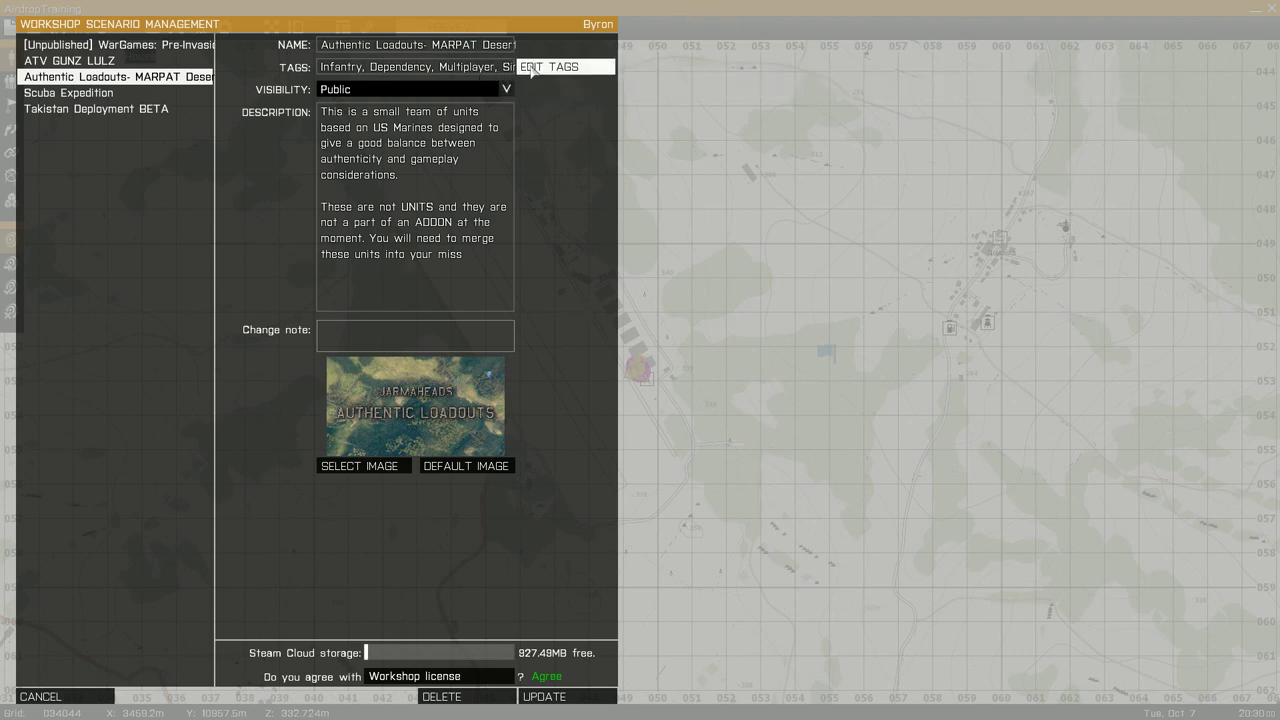
mouse_move(223, 314)
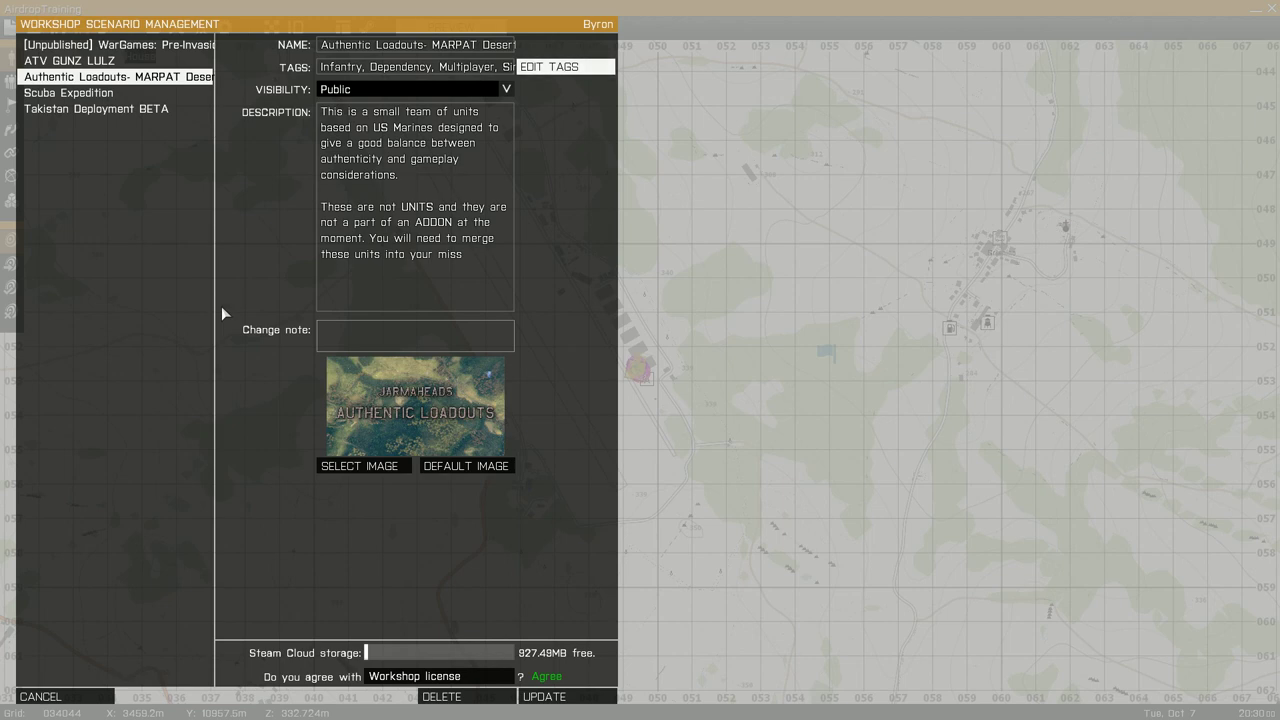
mouse_move(544, 696)
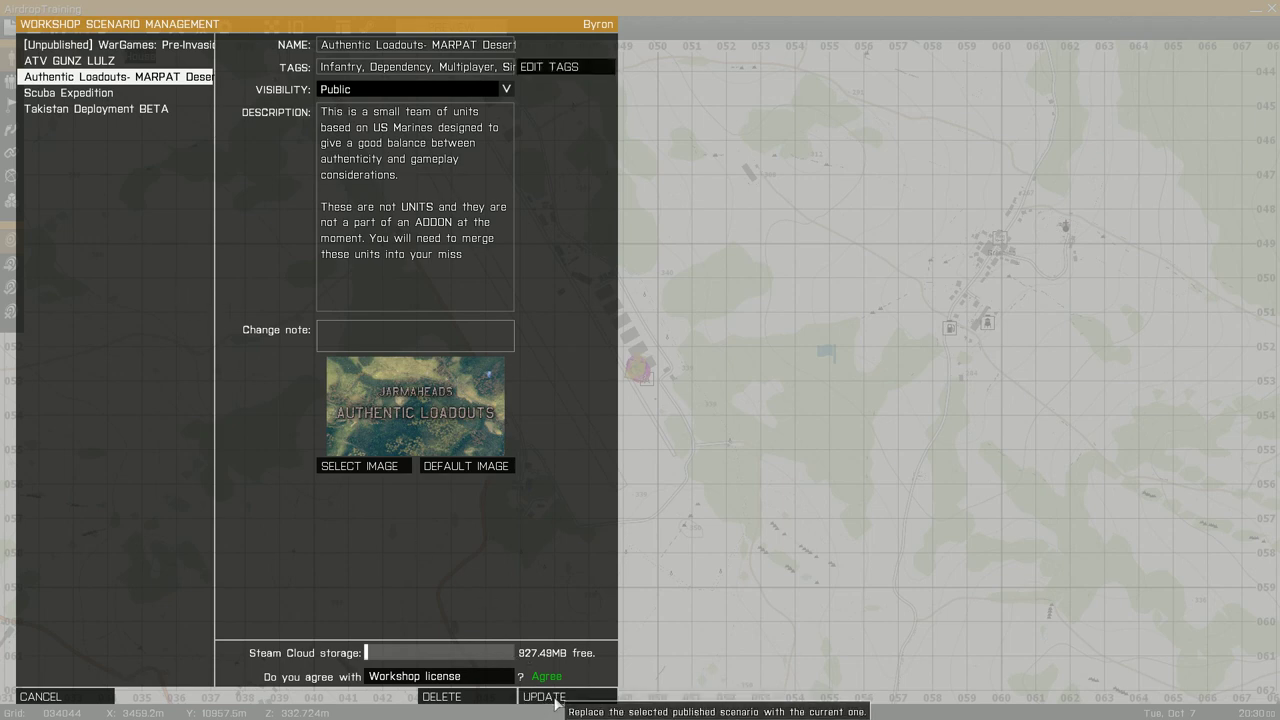
click(544, 696)
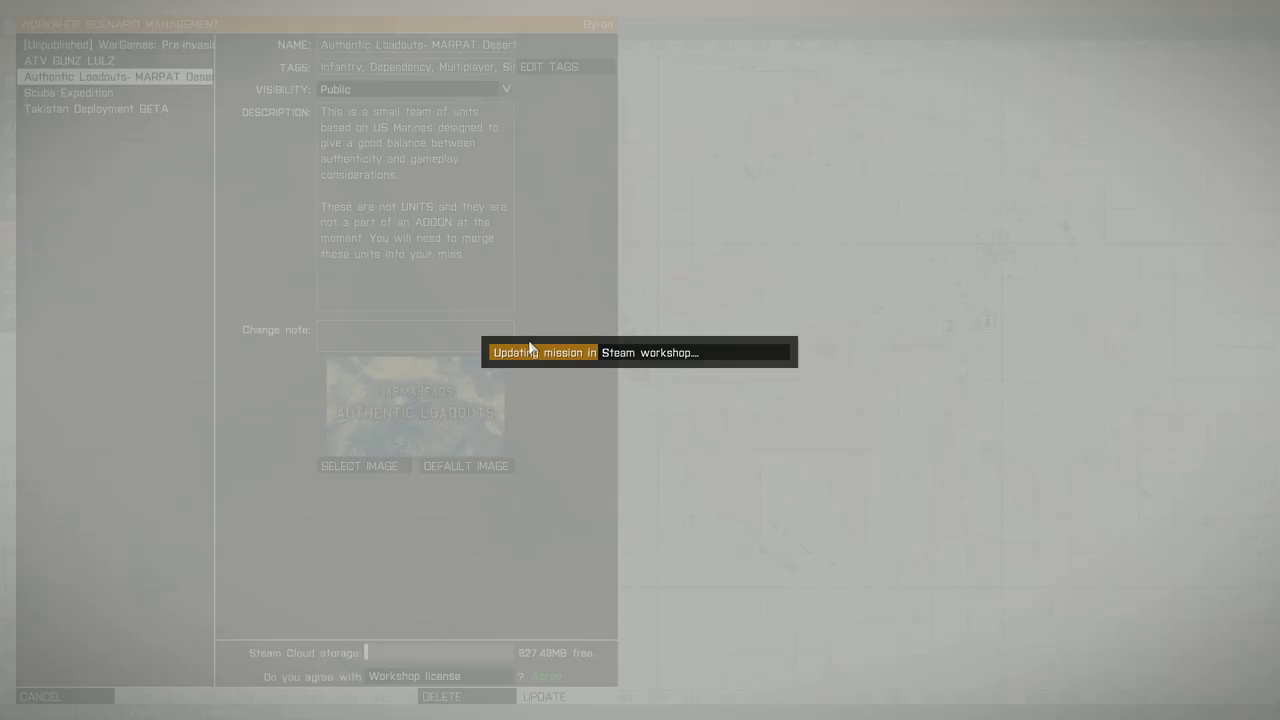